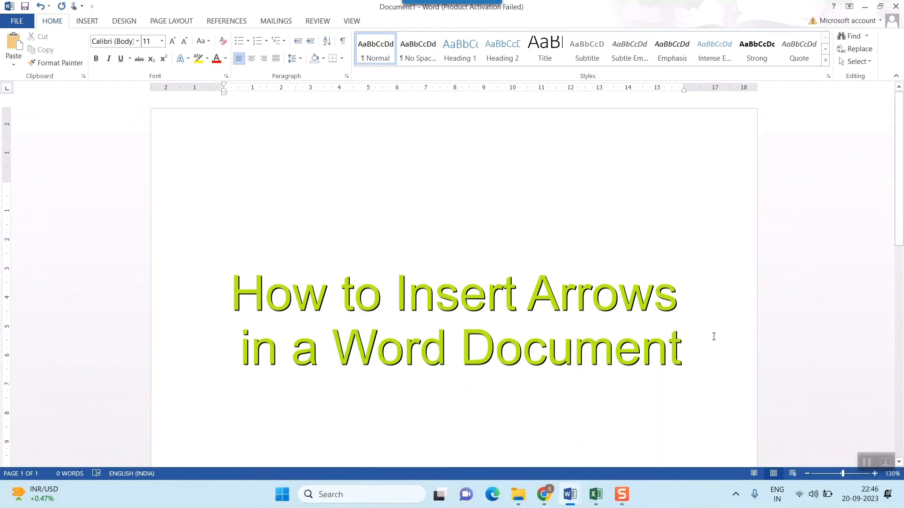
Step: Show the Shapes gallery from Insert, with the Block Arrows section visible
scroll("up", 3)
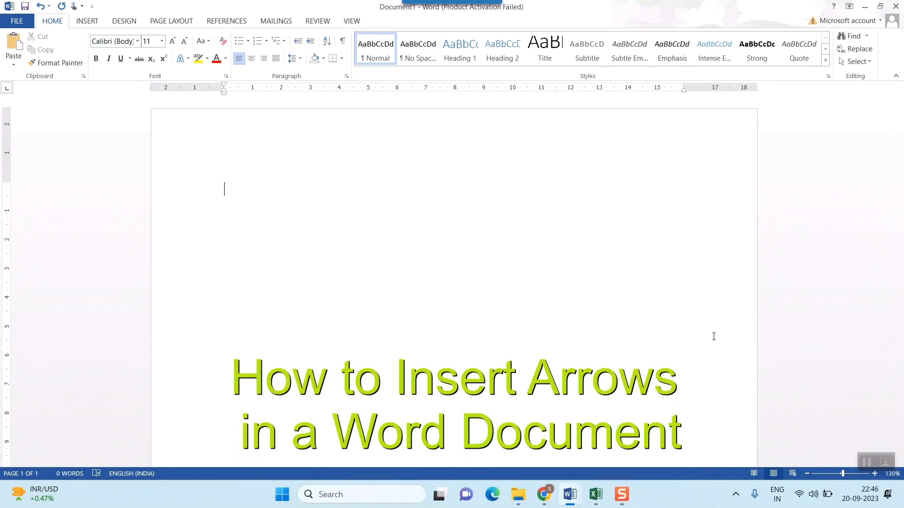
scroll("up", 3)
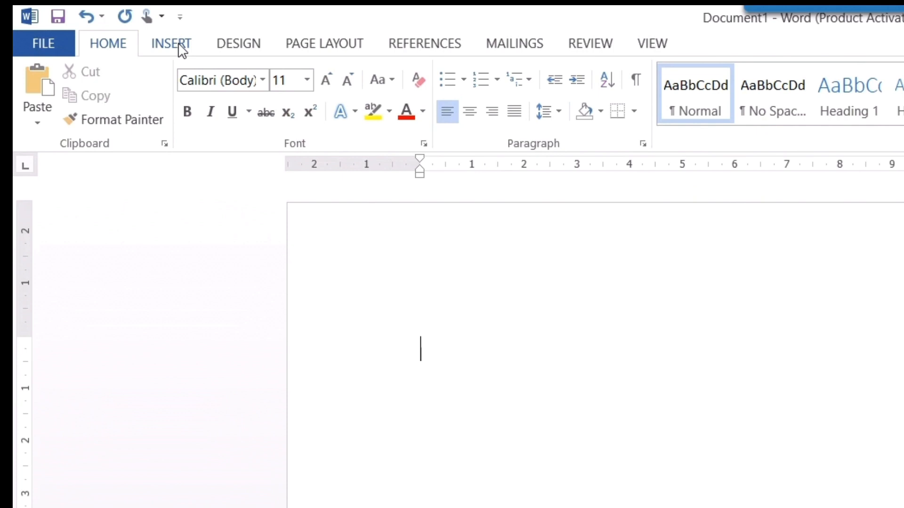
left_click(170, 42)
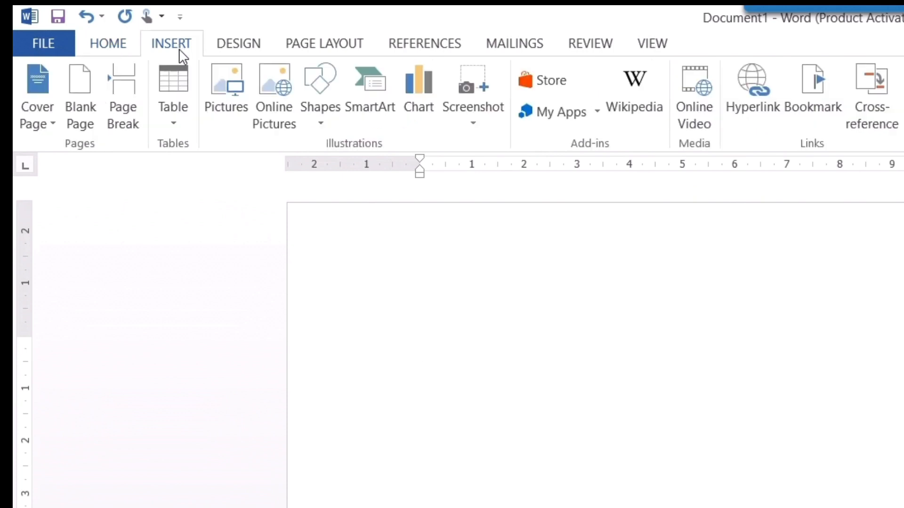
left_click(420, 348)
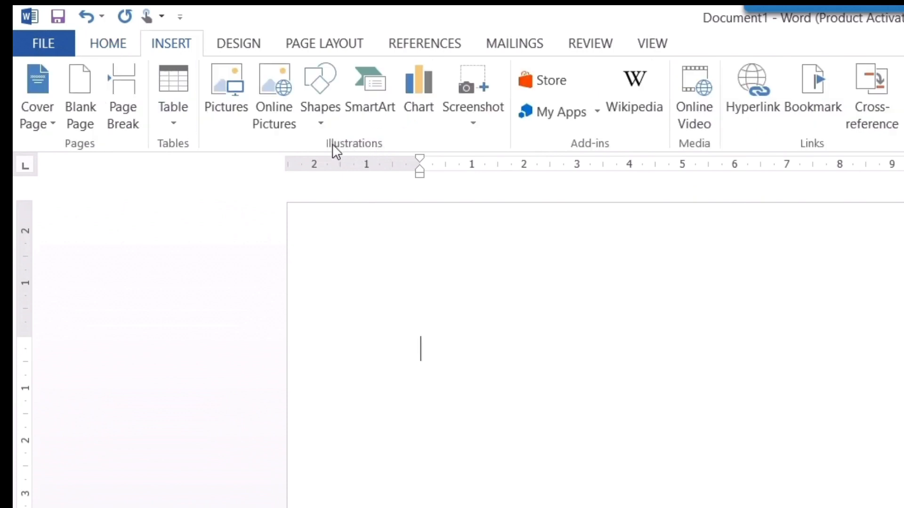
mouse_move(352, 149)
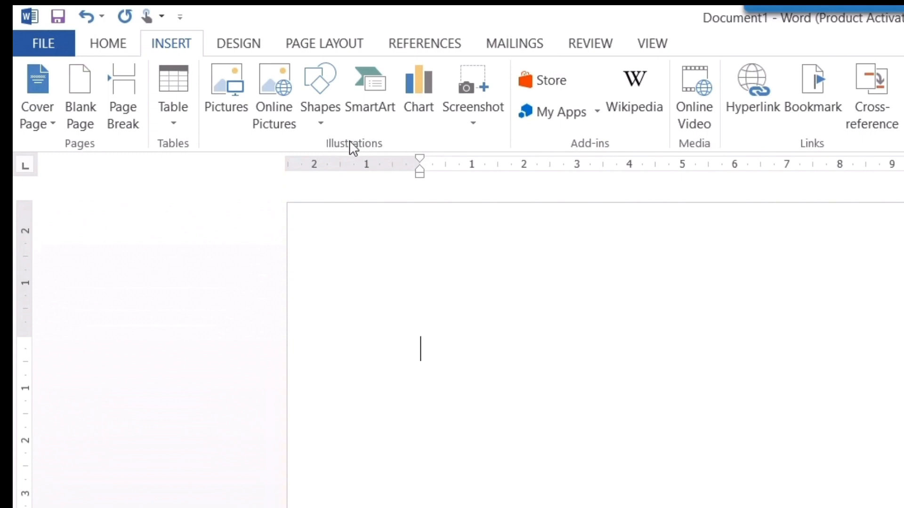
mouse_move(320, 93)
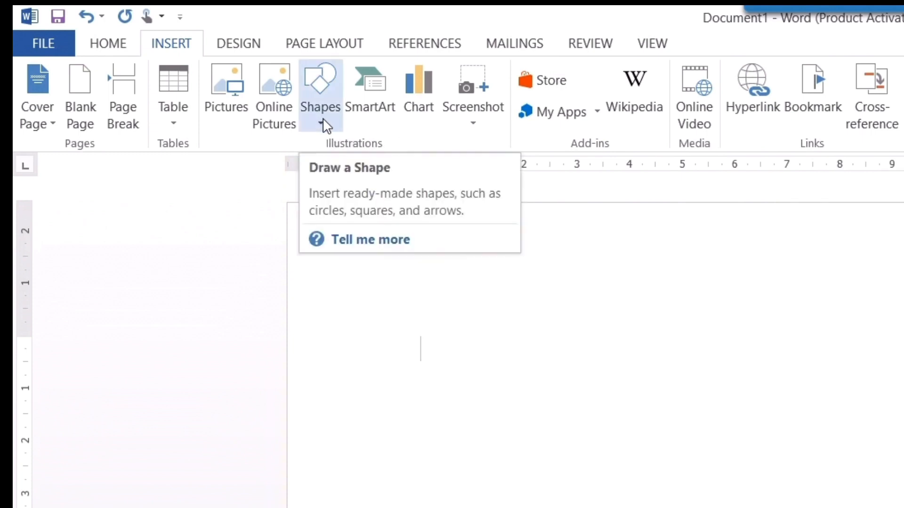
left_click(320, 92)
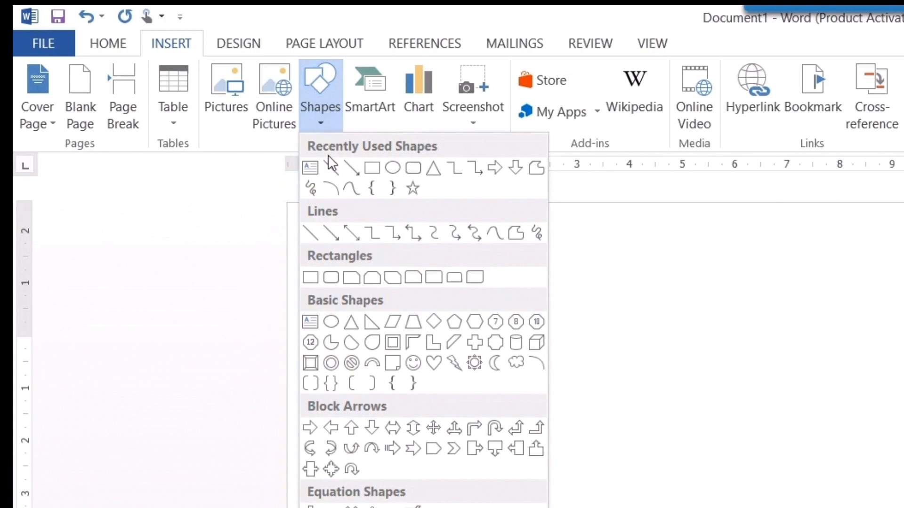
mouse_move(331, 319)
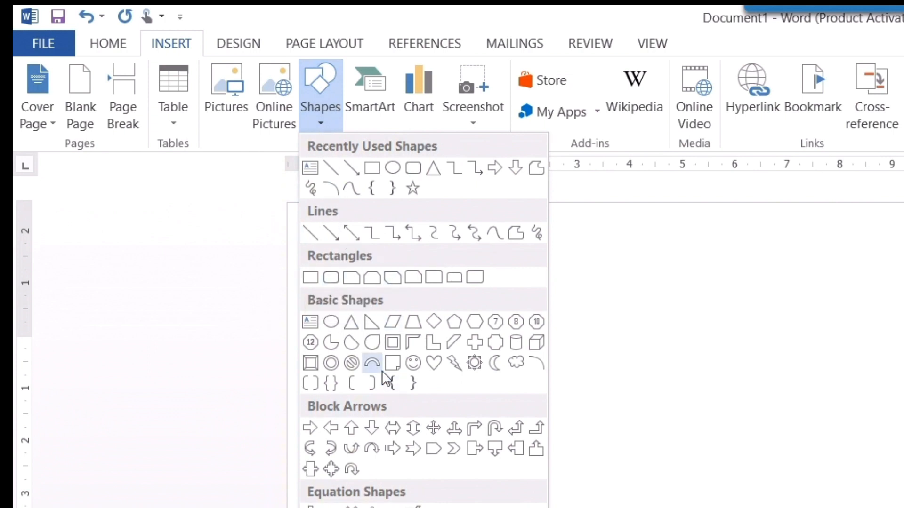
mouse_move(392, 431)
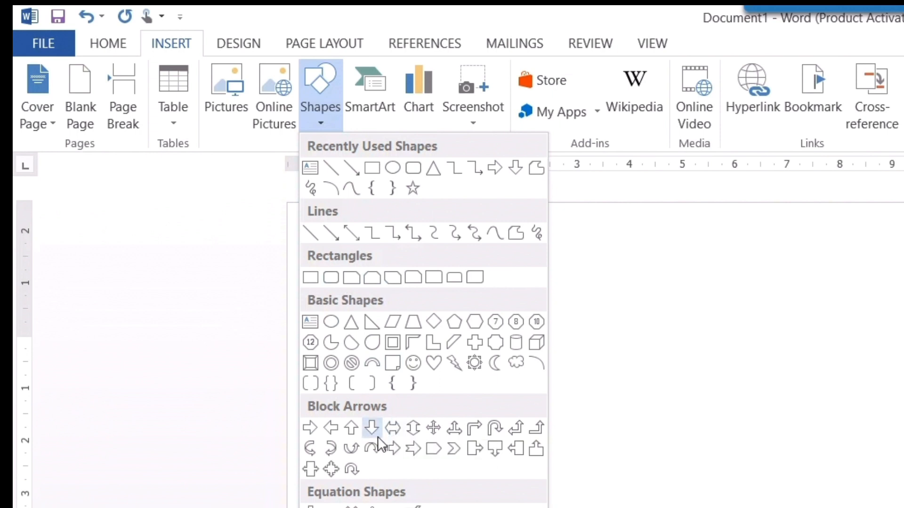
mouse_move(331, 428)
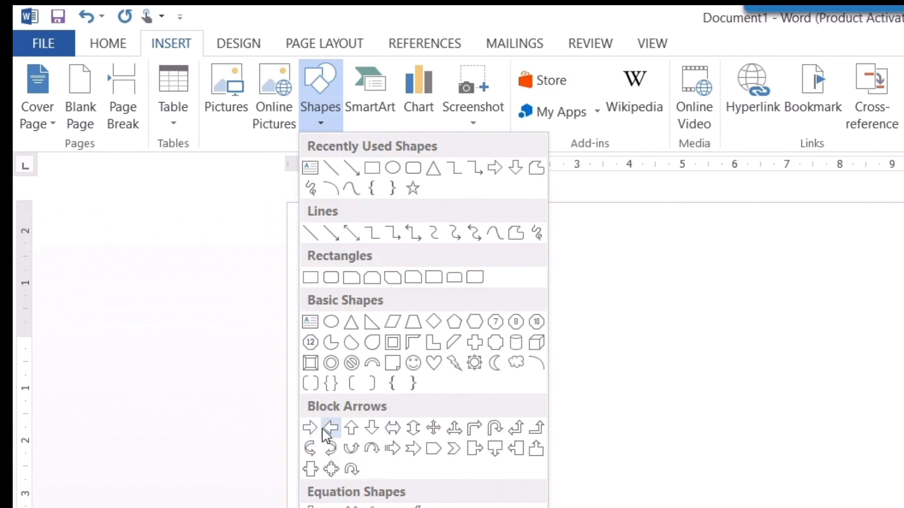
mouse_move(373, 428)
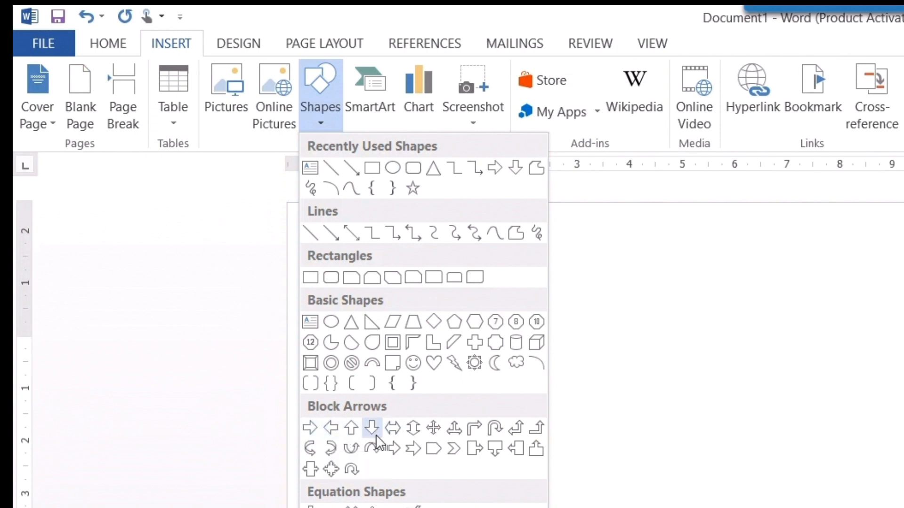
mouse_move(393, 429)
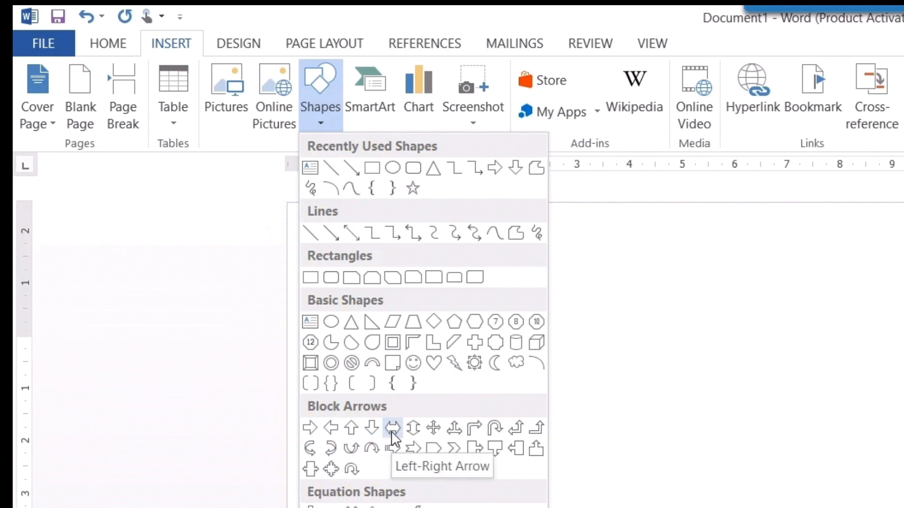
mouse_move(414, 427)
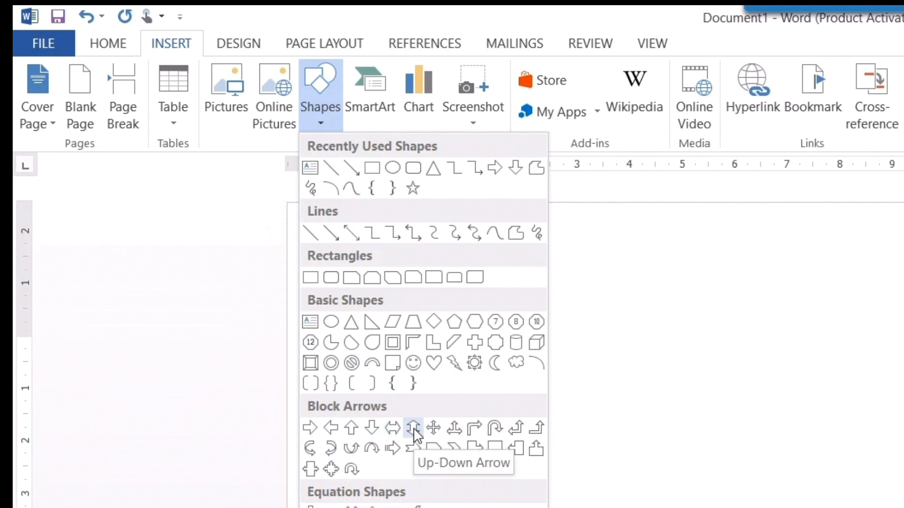
mouse_move(393, 449)
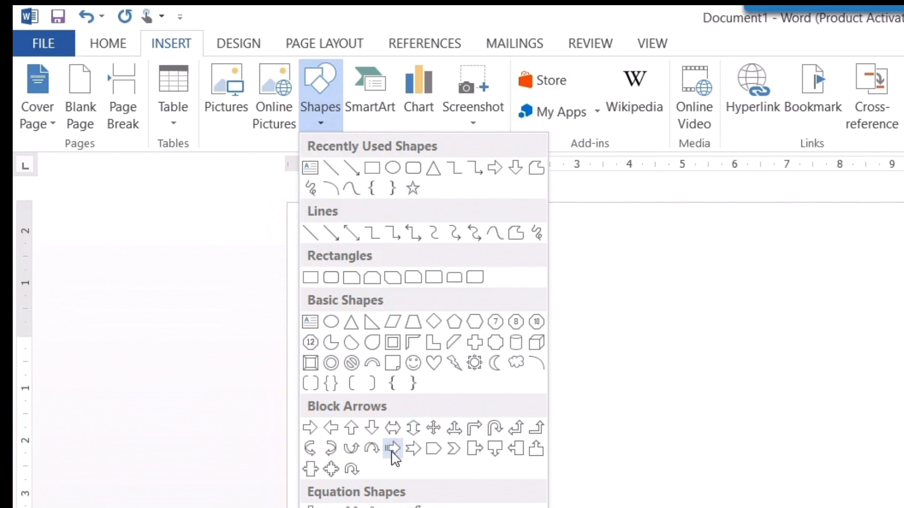
mouse_move(310, 427)
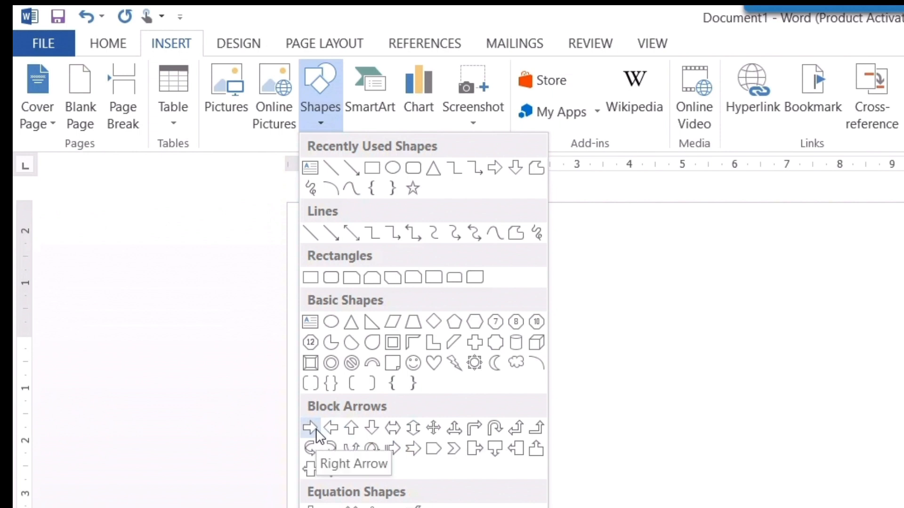
Step: Draw a blue right-pointing block arrow on the left side of the page
left_click(309, 428)
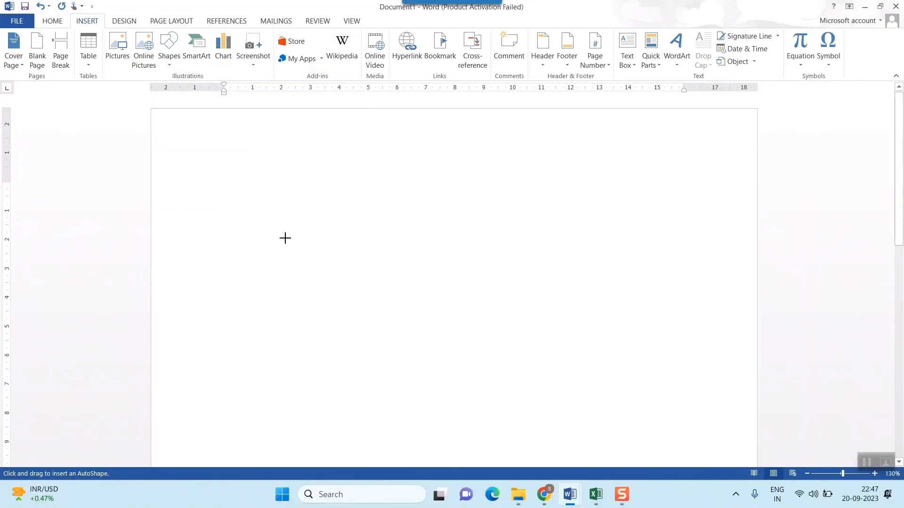
mouse_move(390, 223)
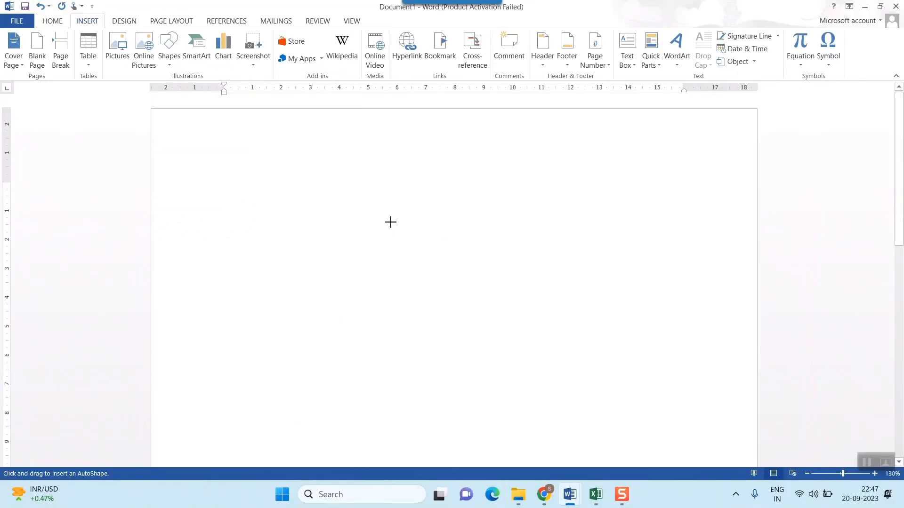
mouse_move(381, 228)
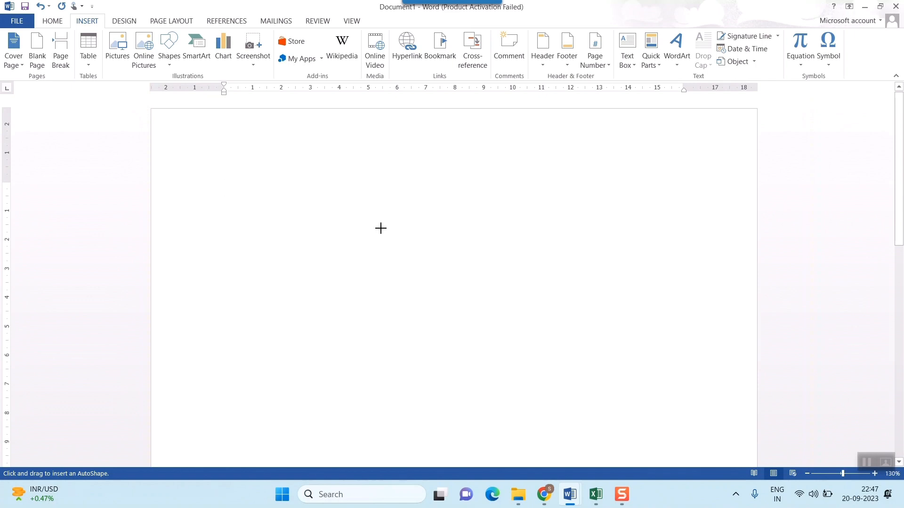
left_click(224, 188)
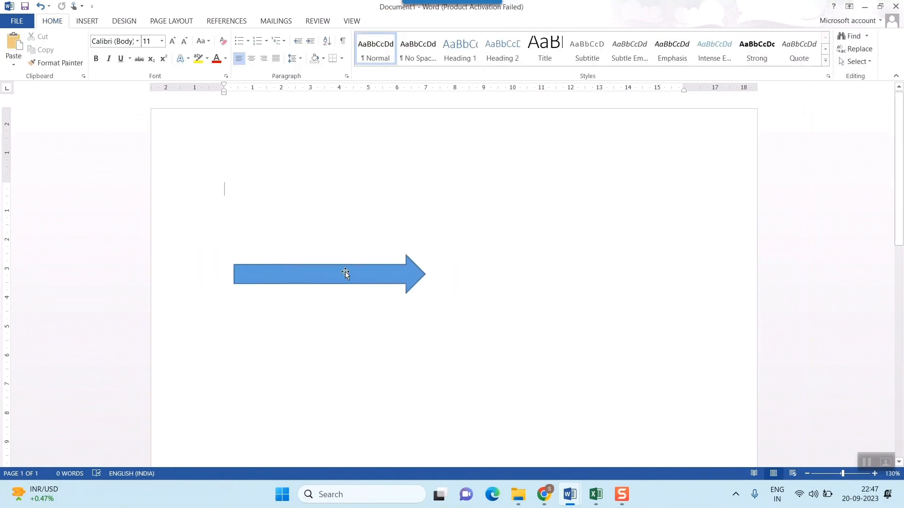
Step: Select the right arrow and return to Insert to add Down and Up block arrows beside it
left_click(344, 273)
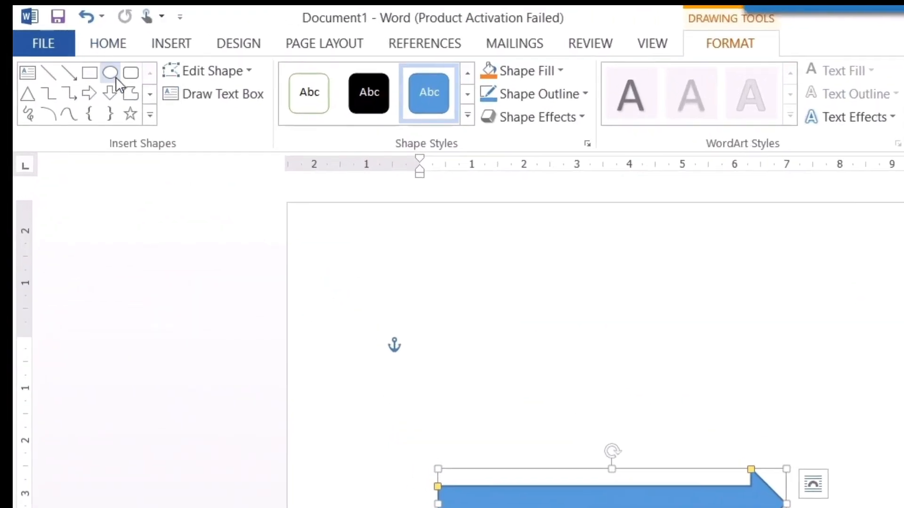
mouse_move(111, 94)
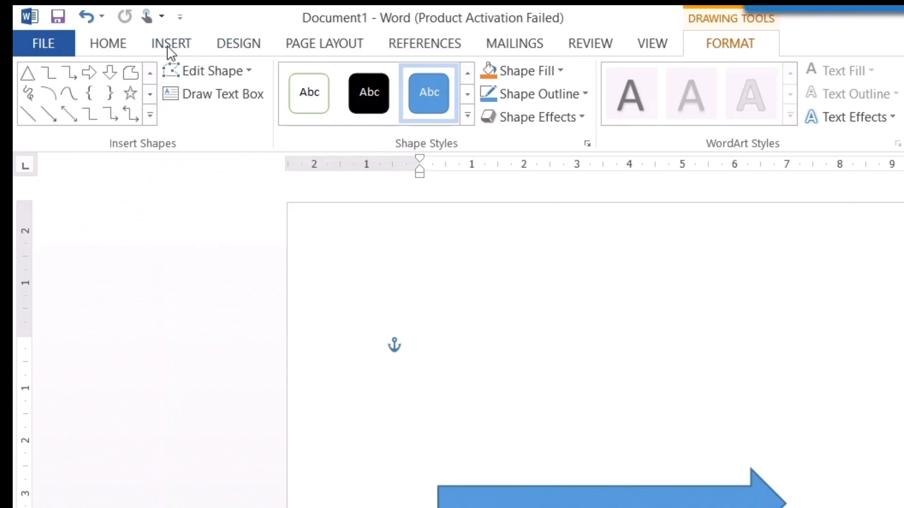
left_click(170, 43)
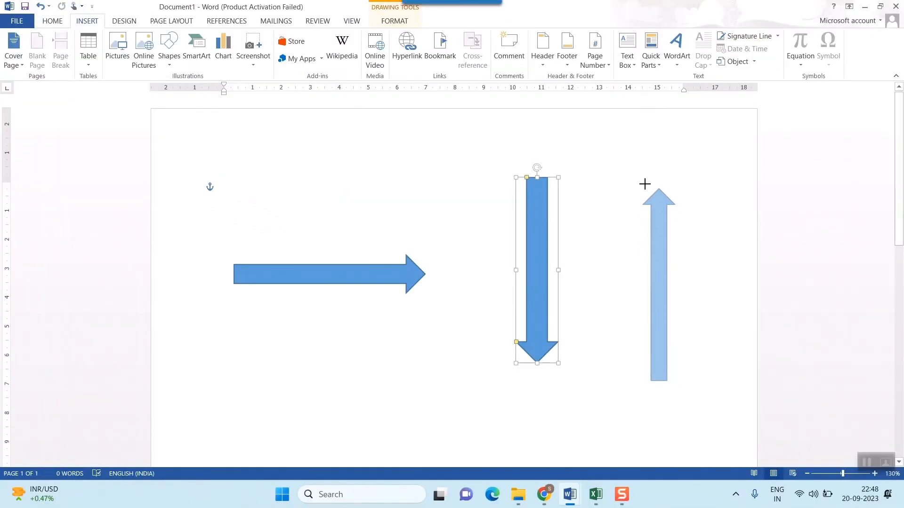
Step: Place the upward arrow and rotate the right and down arrows to diagonal up-right and down-left
left_click(658, 282)
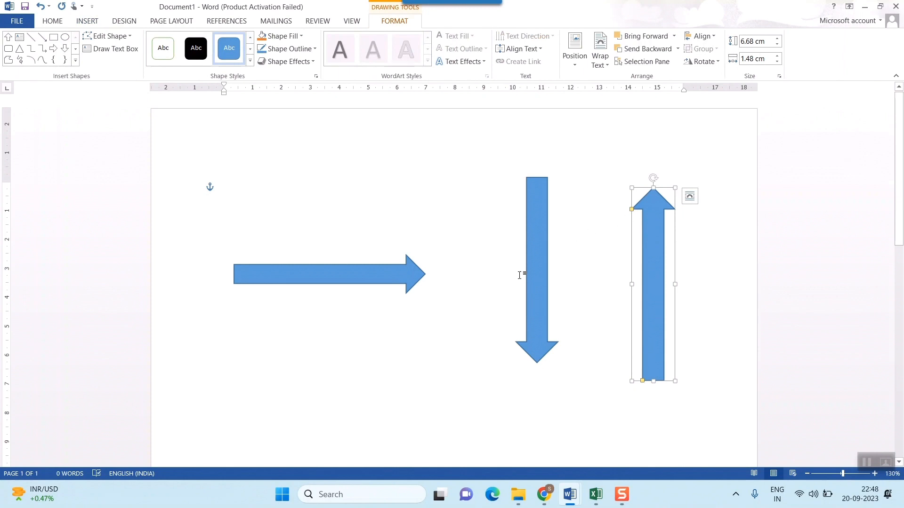
left_click(536, 271)
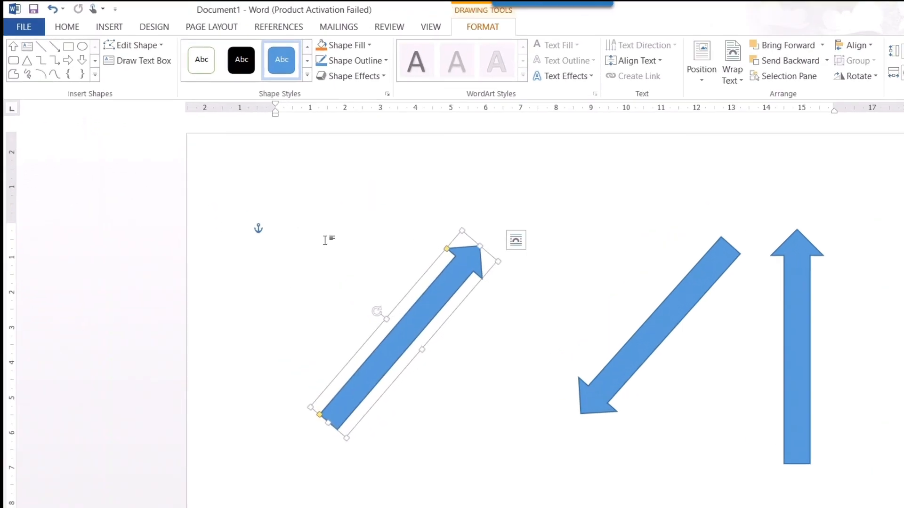
left_click(109, 26)
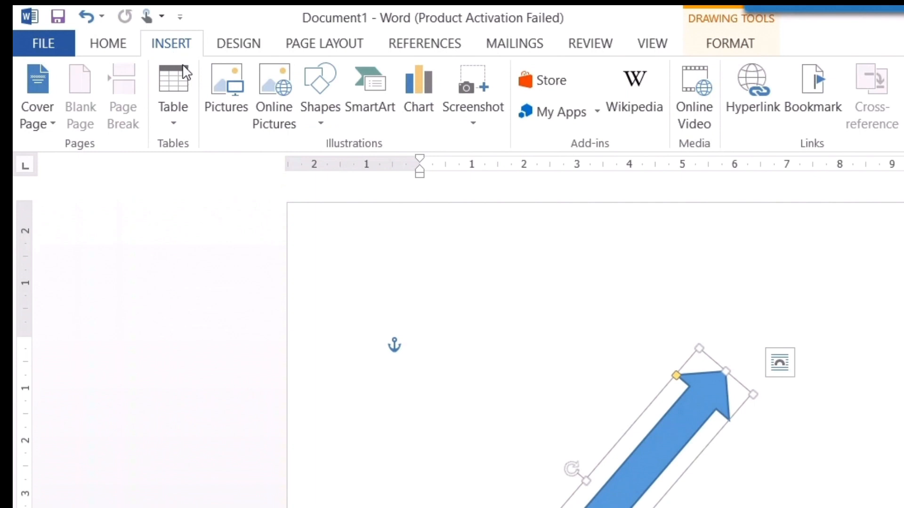
Step: Draw a thin Arrow line pointing diagonally up-right among the block arrows
left_click(320, 93)
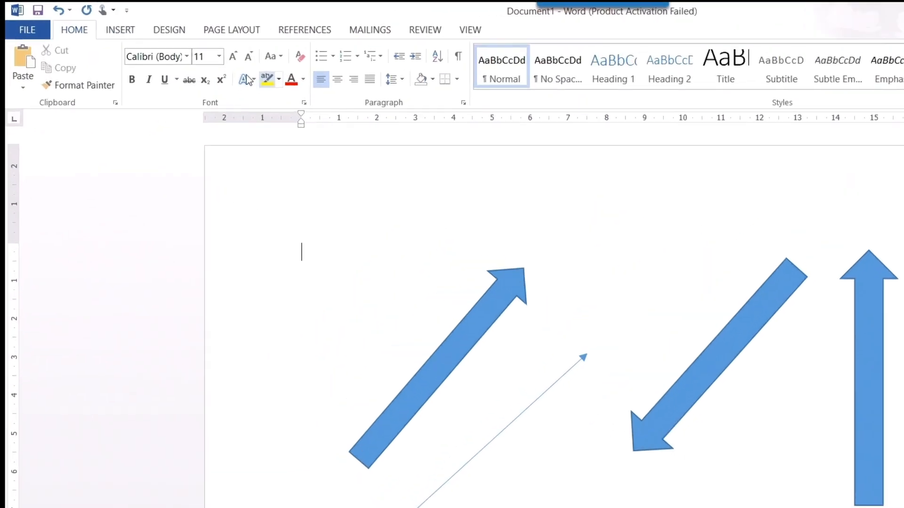
left_click(320, 92)
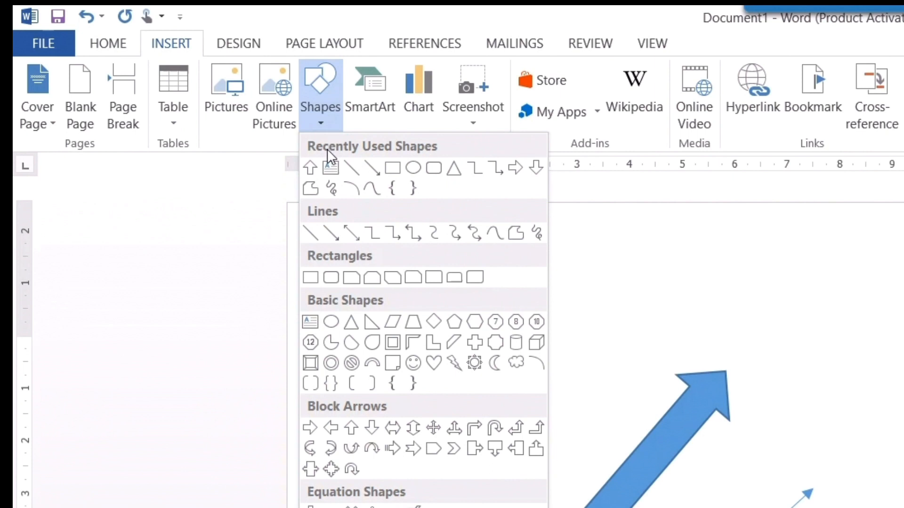
mouse_move(351, 233)
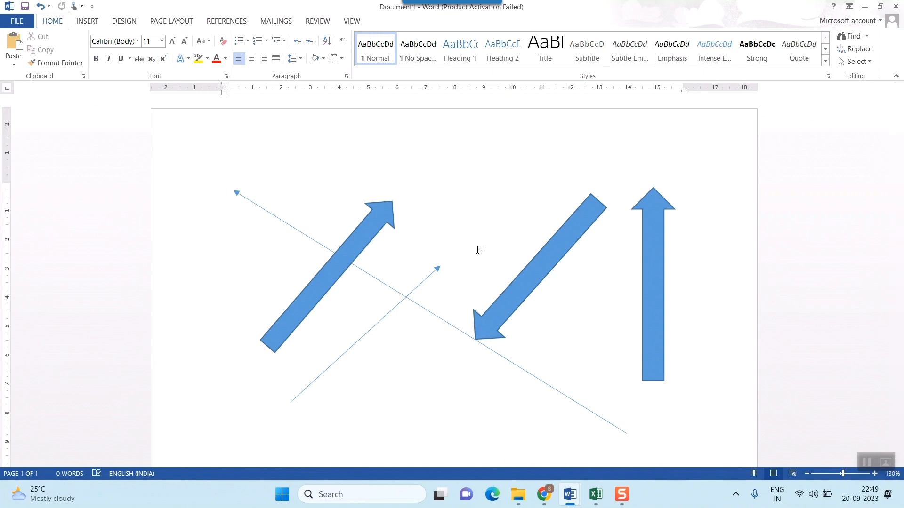
Step: Add a long thin up-left line arrow and deselect it by clicking the page
left_click(225, 190)
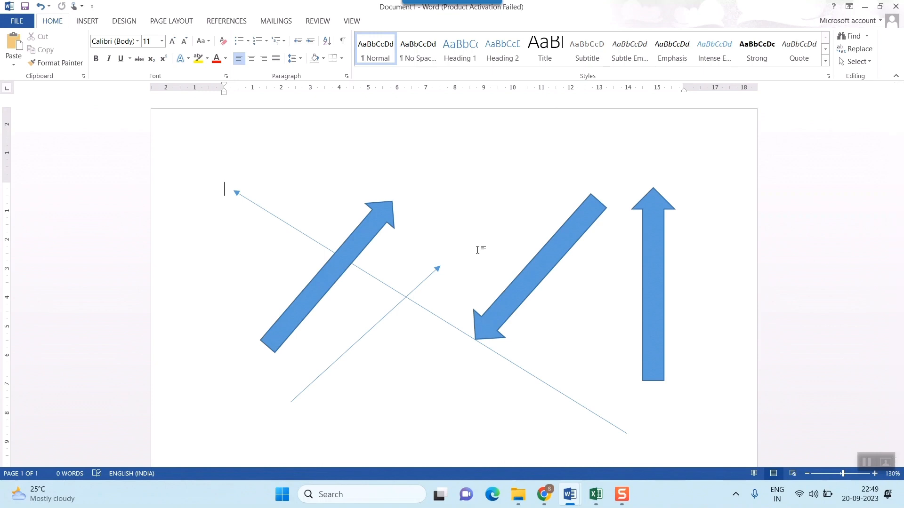